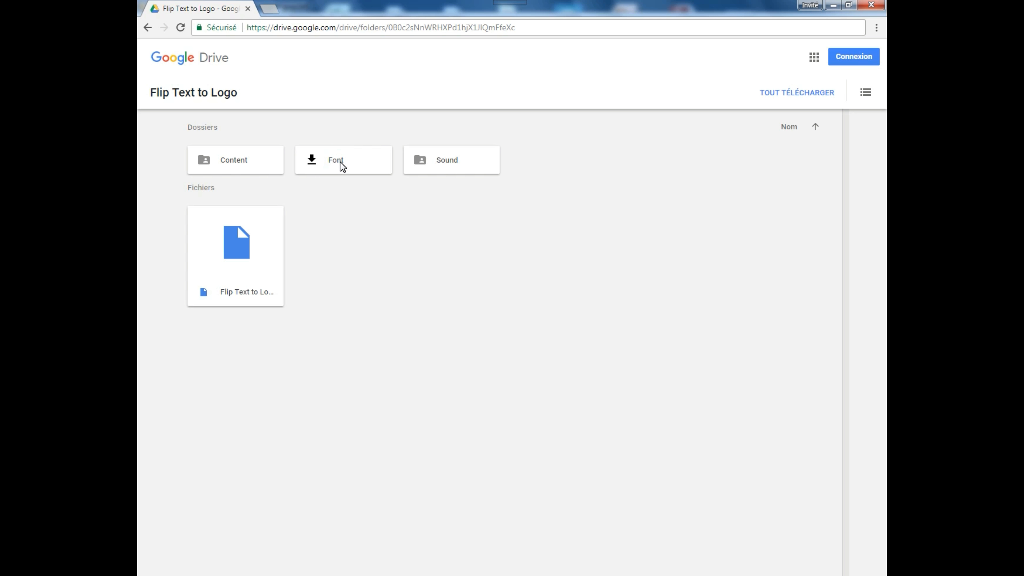
Step: Preview the BEBAS font in the Font folder, then download the entire Flip Text to Logo folder
{"action": "double_click", "coordinate": [335, 160]}
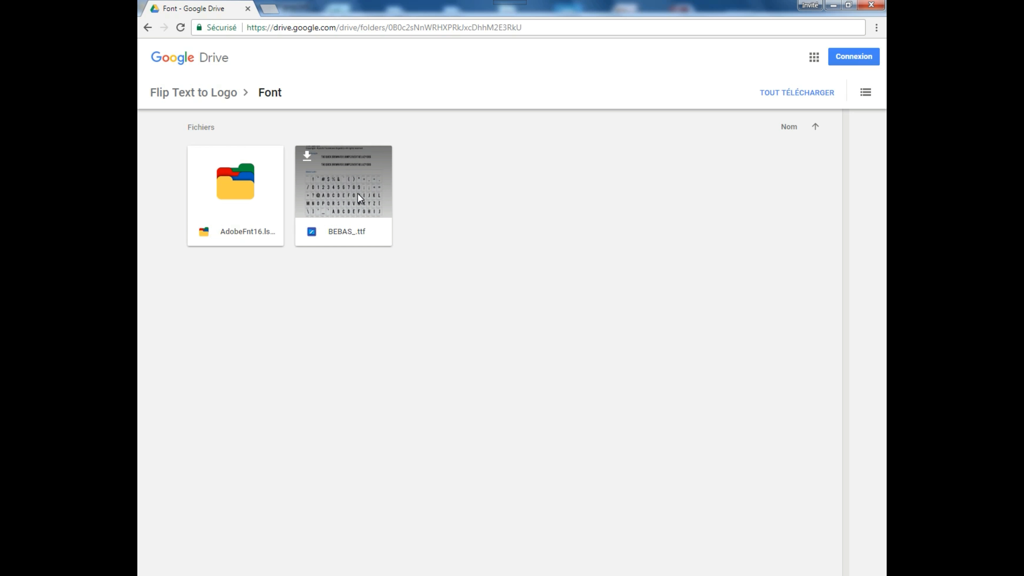
{"action": "double_click", "coordinate": [343, 180]}
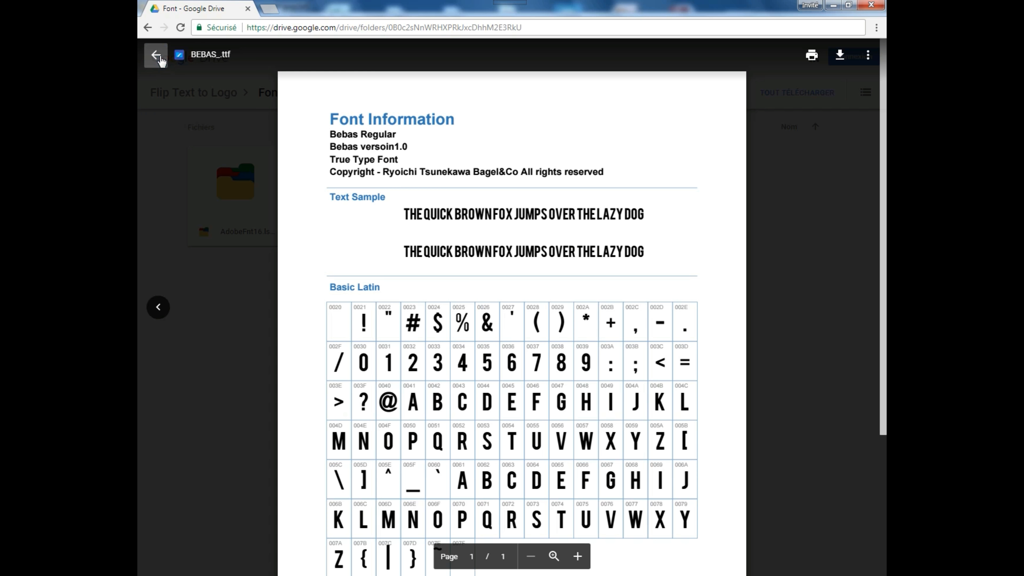
{"action": "left_click", "coordinate": [156, 55]}
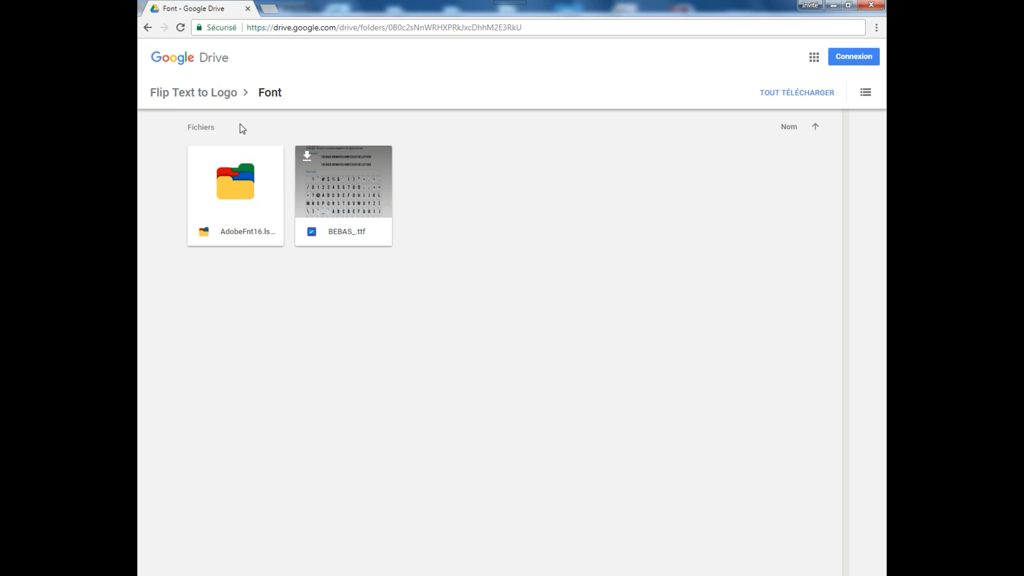
{"action": "left_click", "coordinate": [193, 93]}
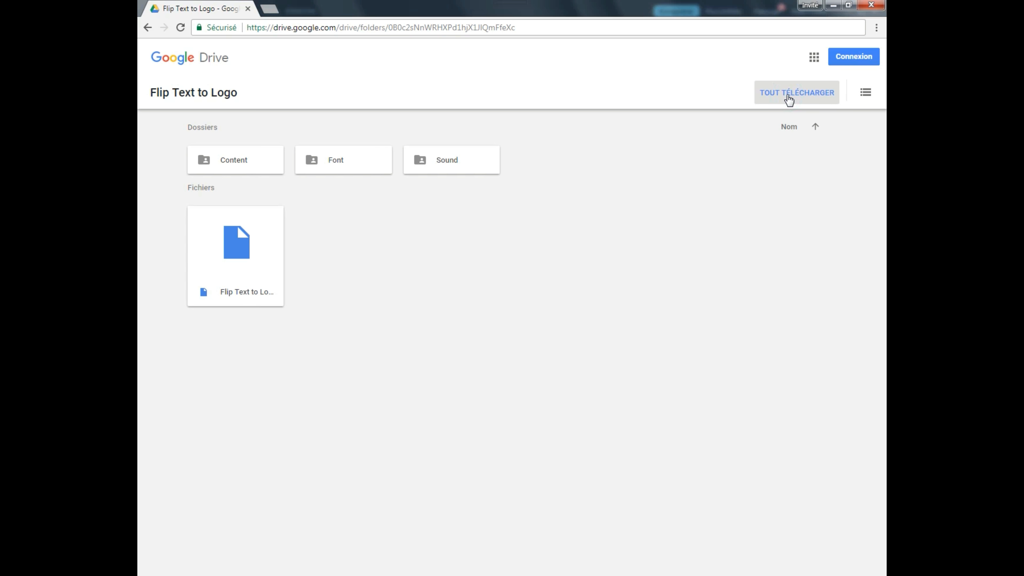
{"action": "left_click", "coordinate": [796, 92]}
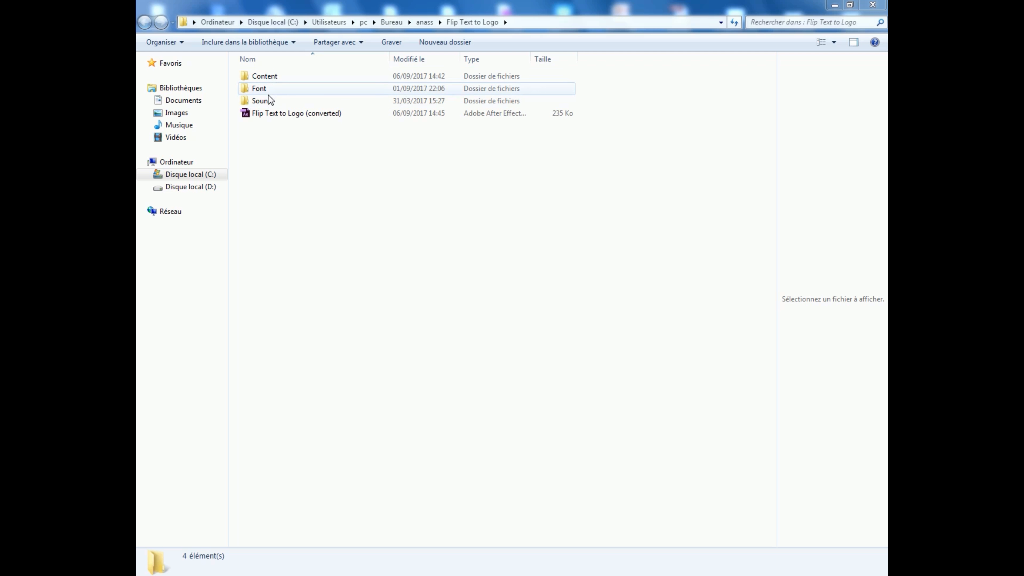
Step: Launch the Flip Text to Logo (converted).aep project in After Effects
{"action": "left_click", "coordinate": [296, 113]}
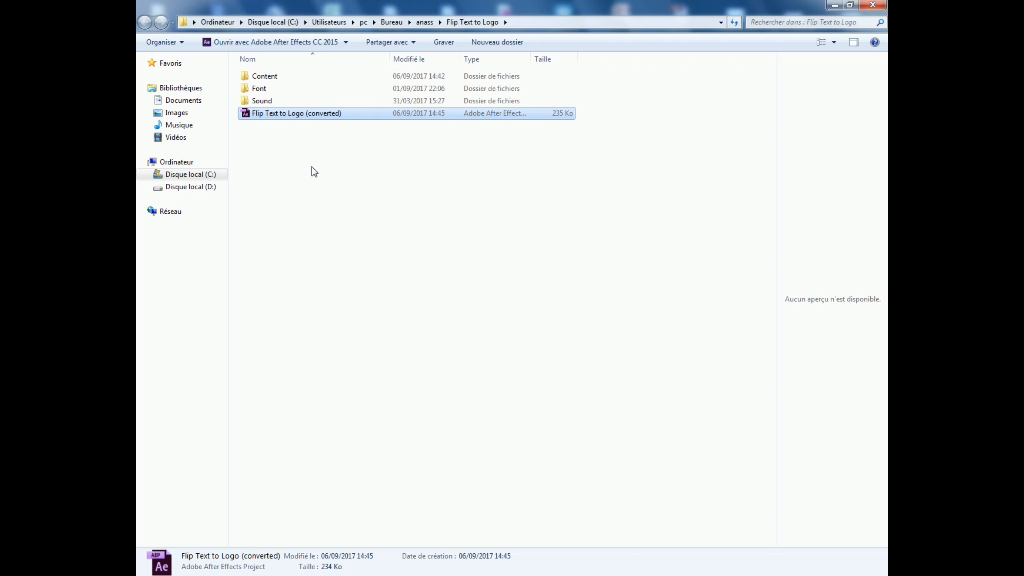
{"action": "double_click", "coordinate": [296, 113]}
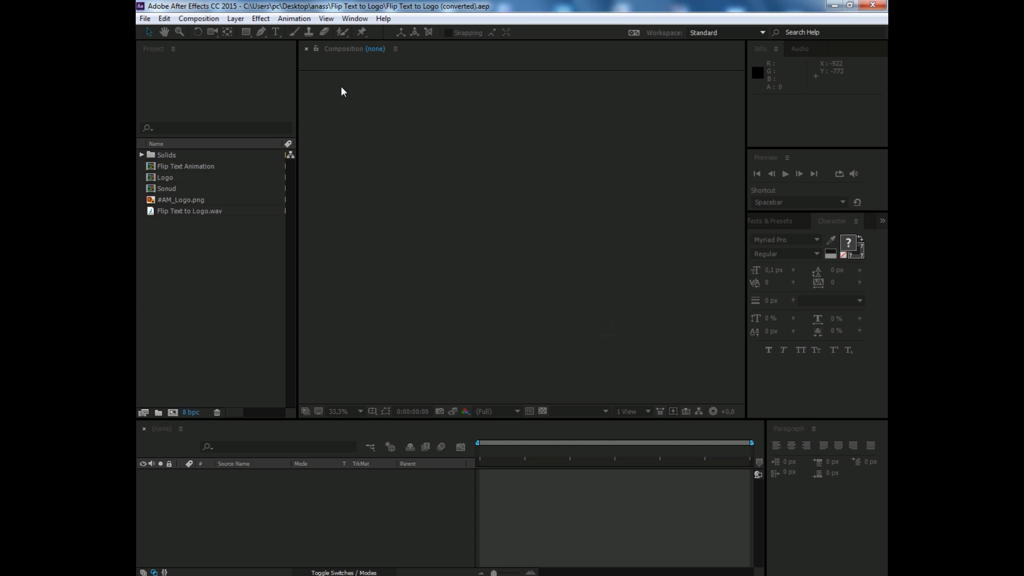
Step: Open the Flip Text Animation composition from the Project panel
{"action": "double_click", "coordinate": [185, 166]}
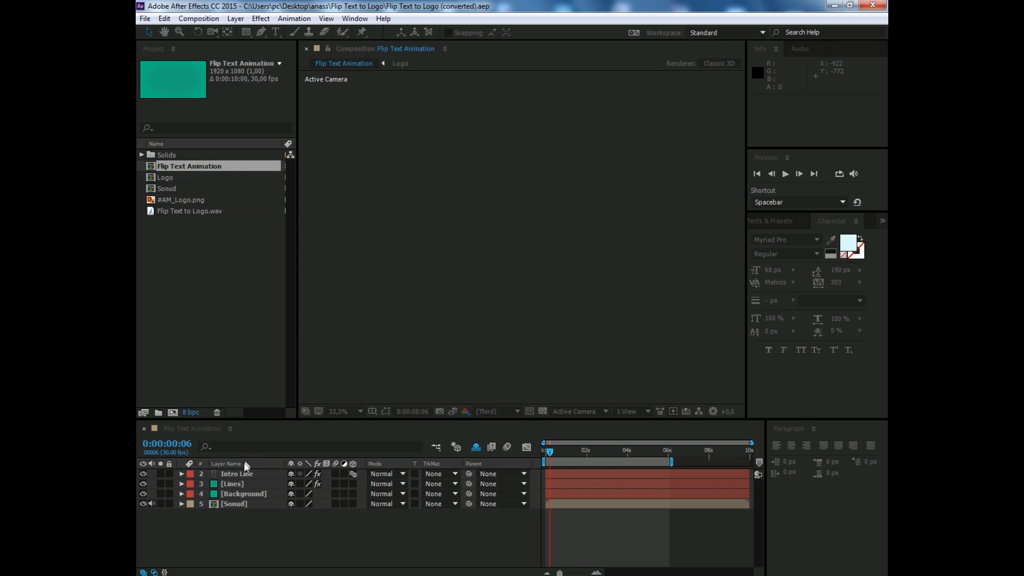
{"action": "mouse_move", "coordinate": [404, 311]}
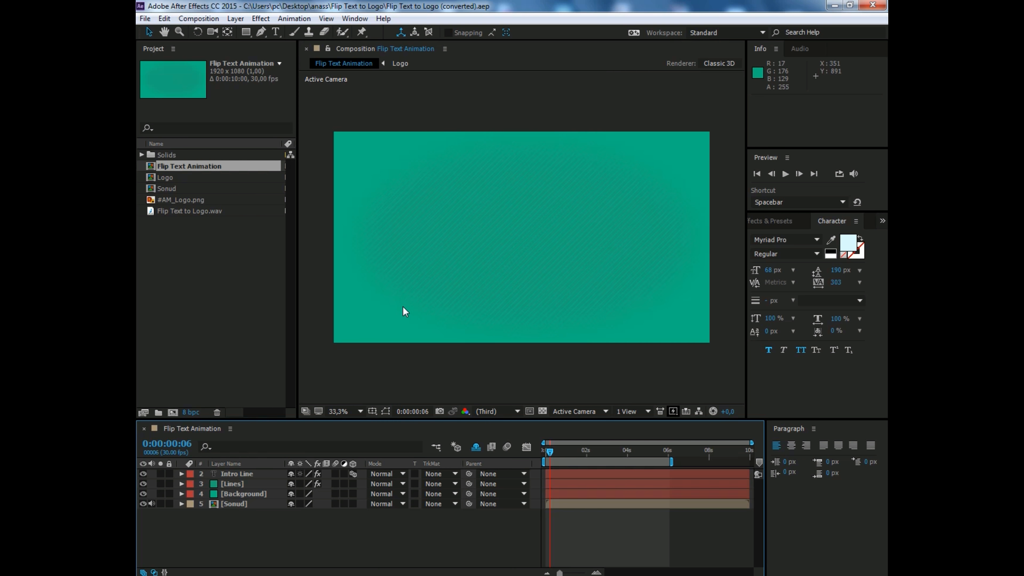
{"action": "mouse_move", "coordinate": [246, 309]}
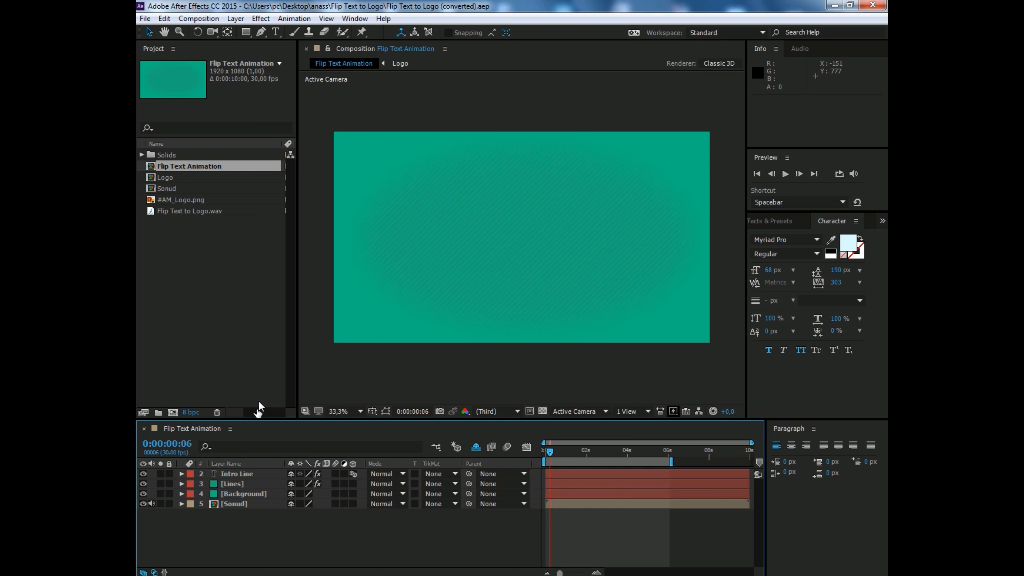
{"action": "mouse_move", "coordinate": [224, 375]}
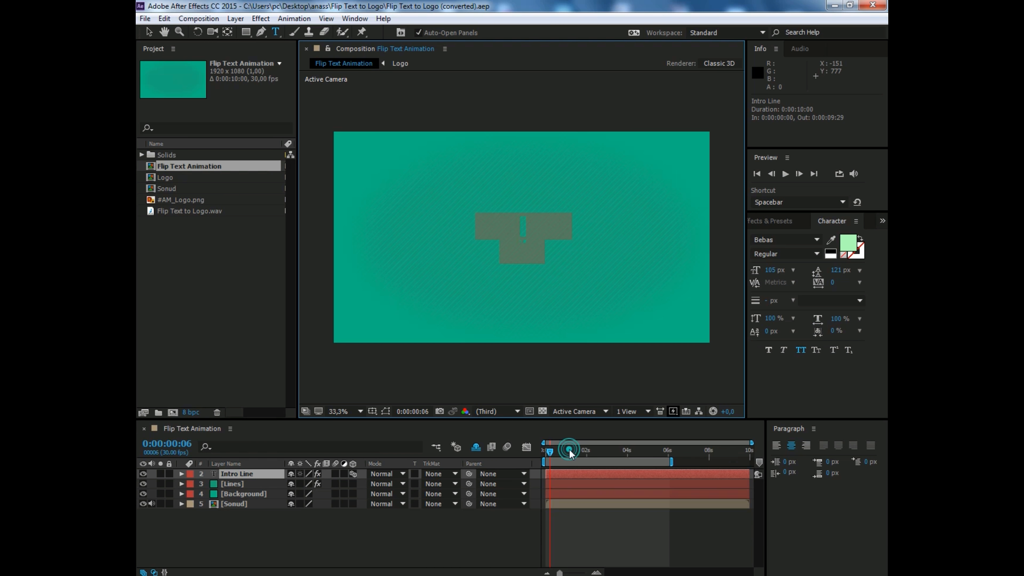
Step: At the 2 s mark, replace the Intro Line text with WELCOME TO MYCHANNEL and preview it
{"action": "left_click_drag", "start_coordinate": [568, 451], "coordinate": [584, 450]}
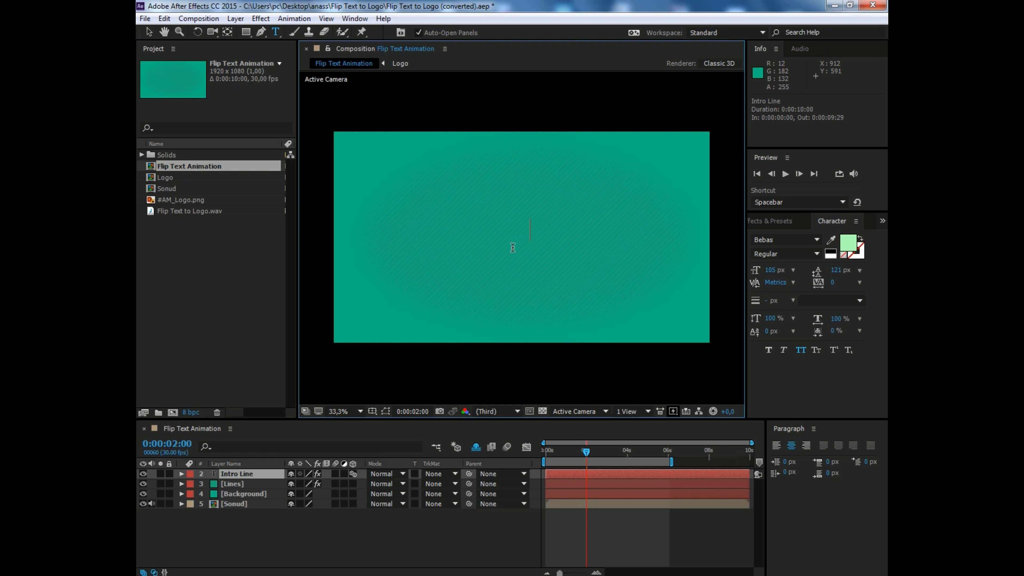
{"action": "type", "text": "WELCOME"}
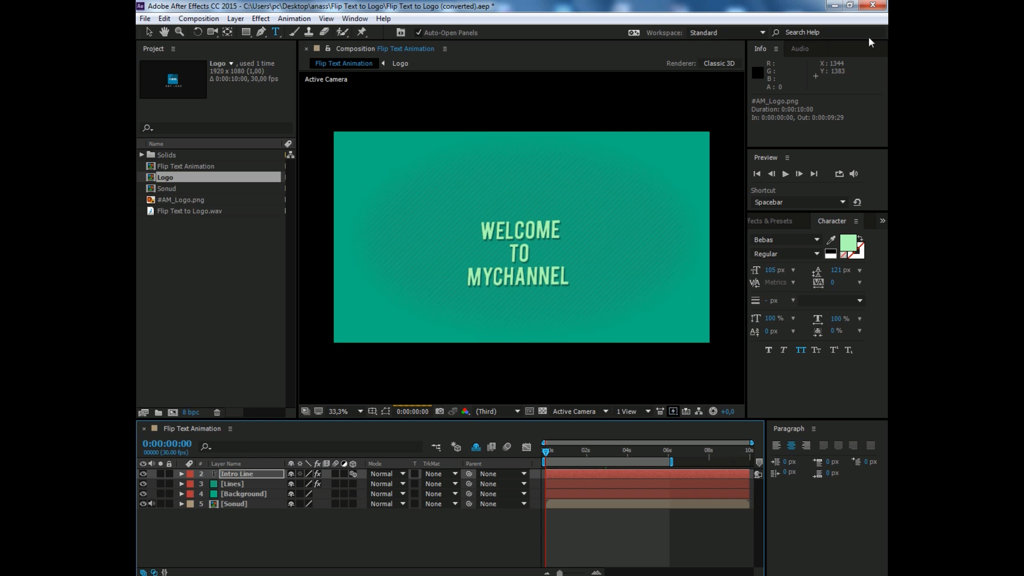
{"action": "left_click", "coordinate": [785, 174]}
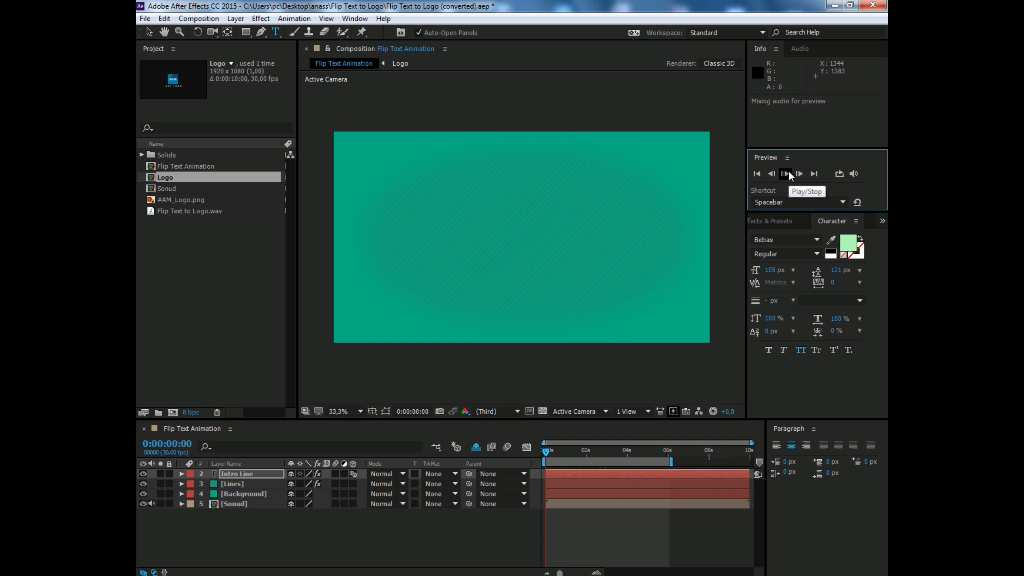
{"action": "left_click", "coordinate": [784, 174]}
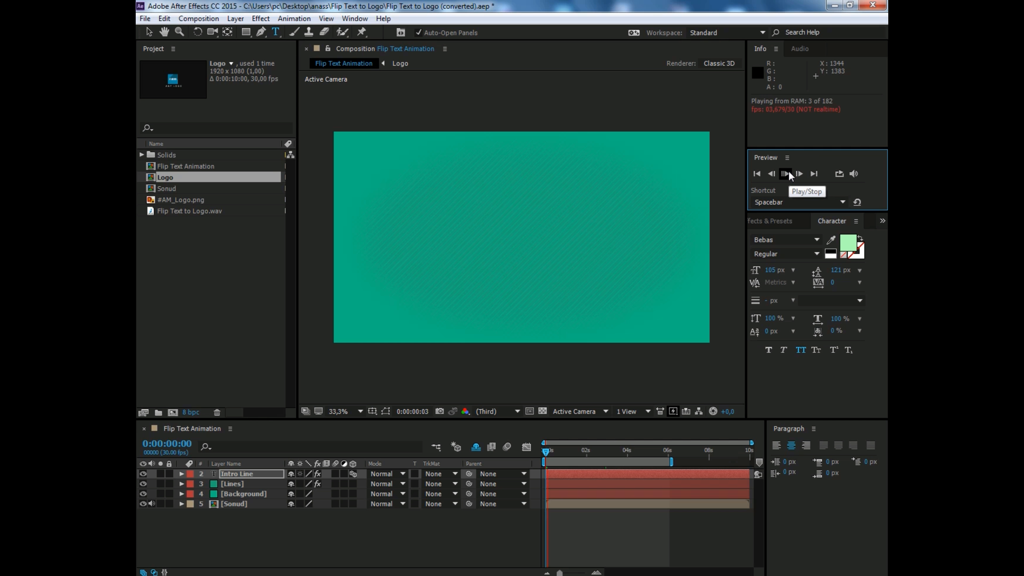
{"action": "left_click", "coordinate": [784, 173]}
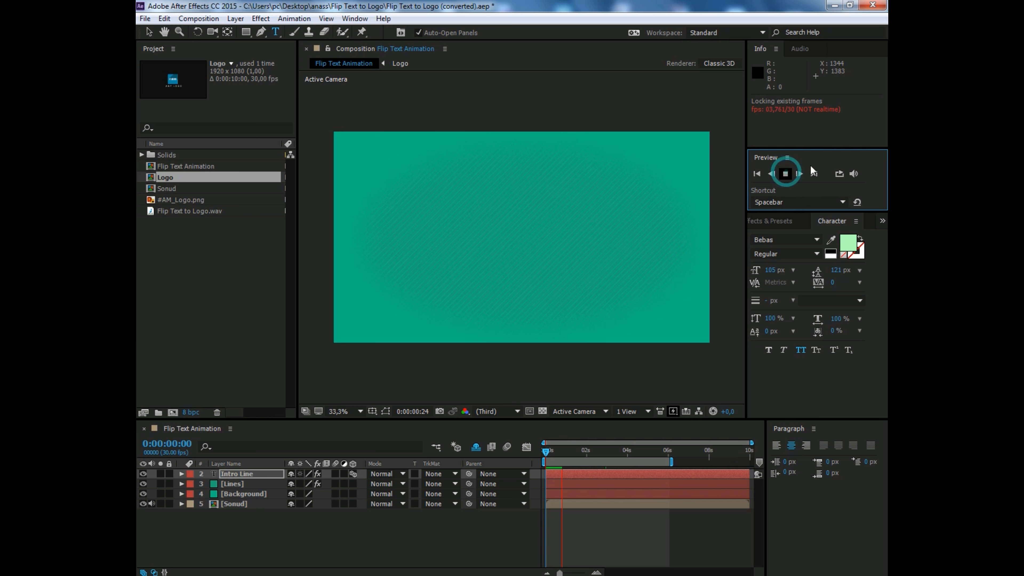
{"action": "left_click", "coordinate": [786, 173]}
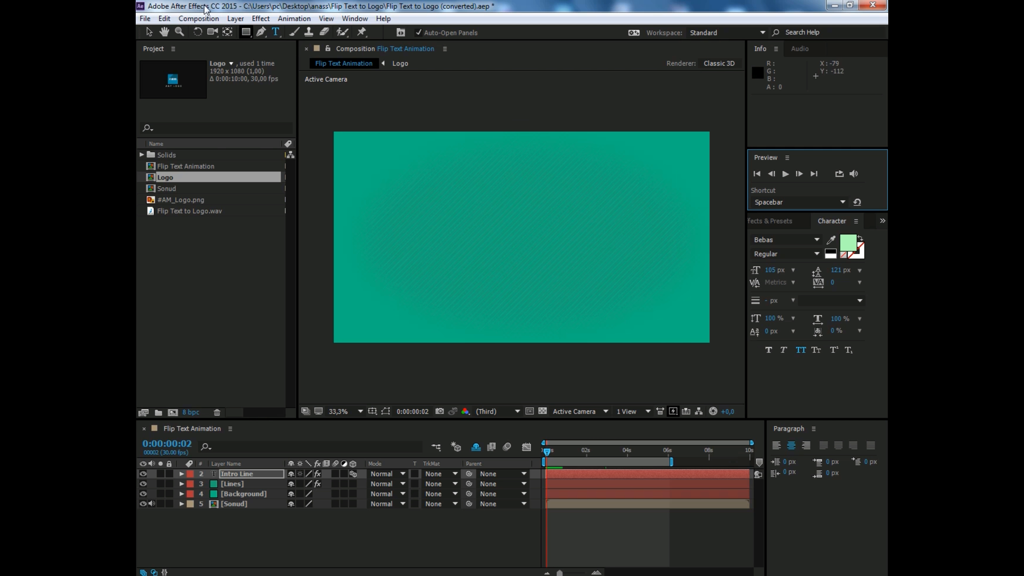
Step: Add Flip Text Animation to the Render Queue and accept its Best render settings
{"action": "left_click", "coordinate": [198, 18]}
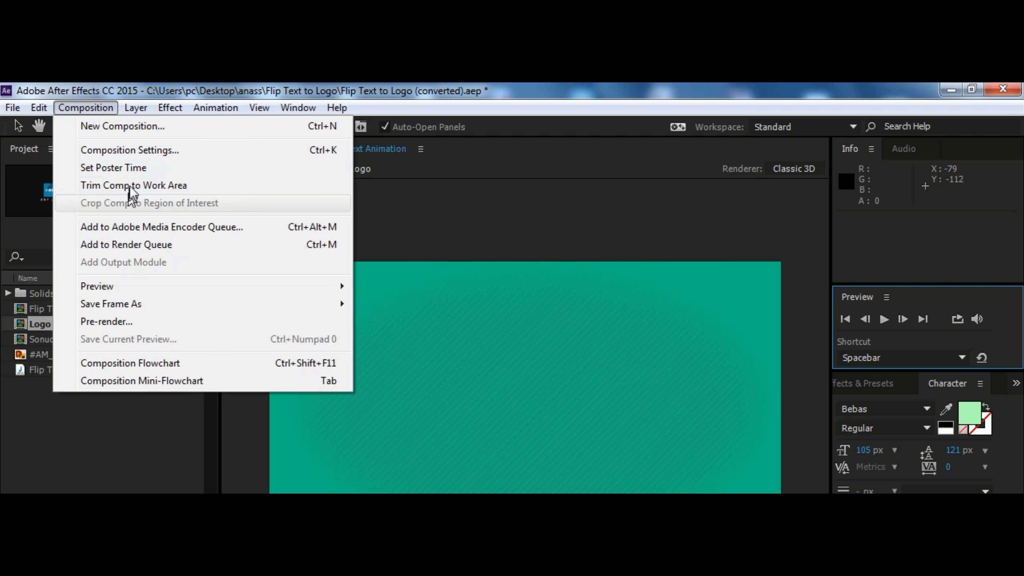
{"action": "mouse_move", "coordinate": [142, 245]}
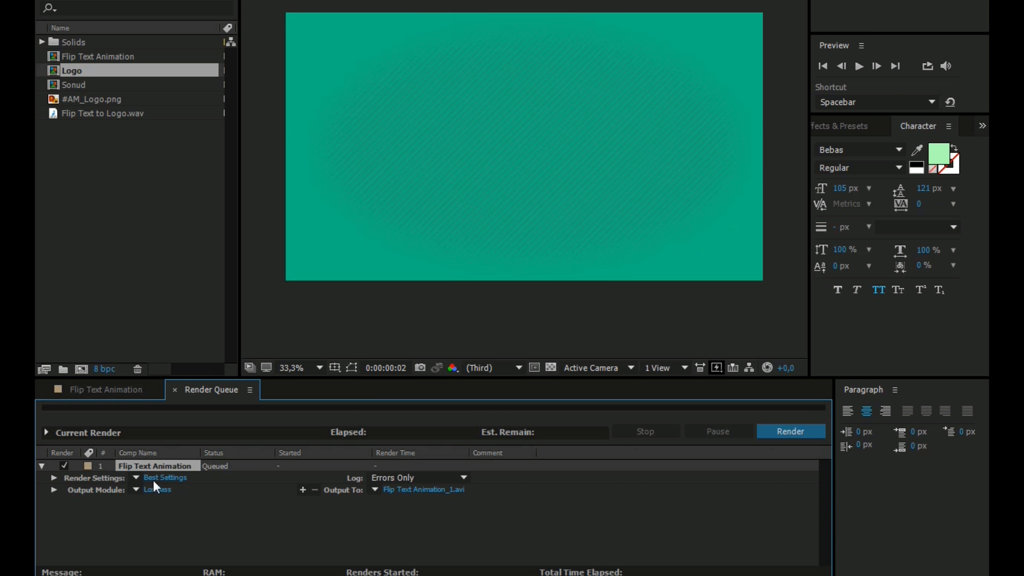
{"action": "left_click", "coordinate": [165, 477]}
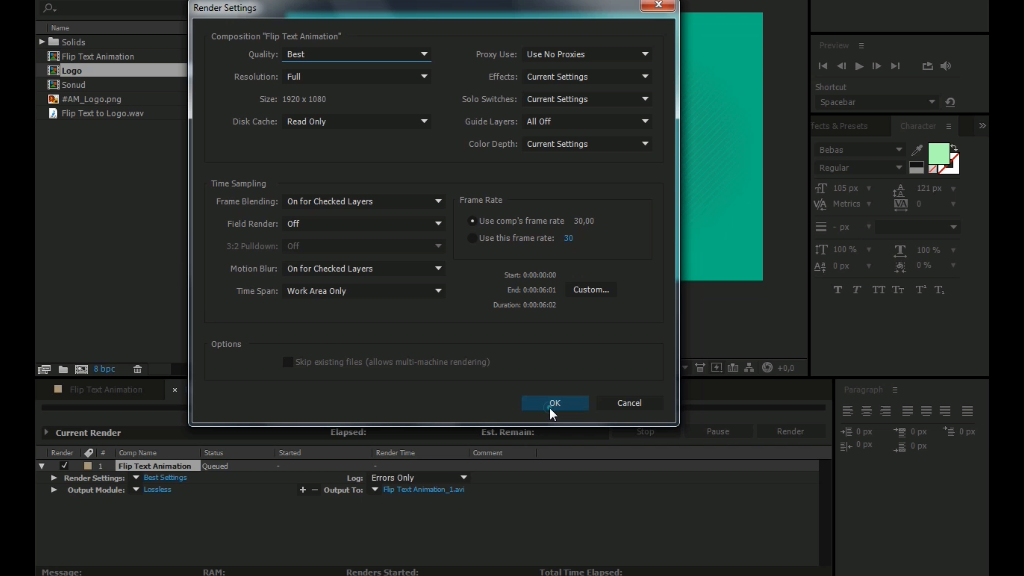
{"action": "left_click", "coordinate": [554, 404]}
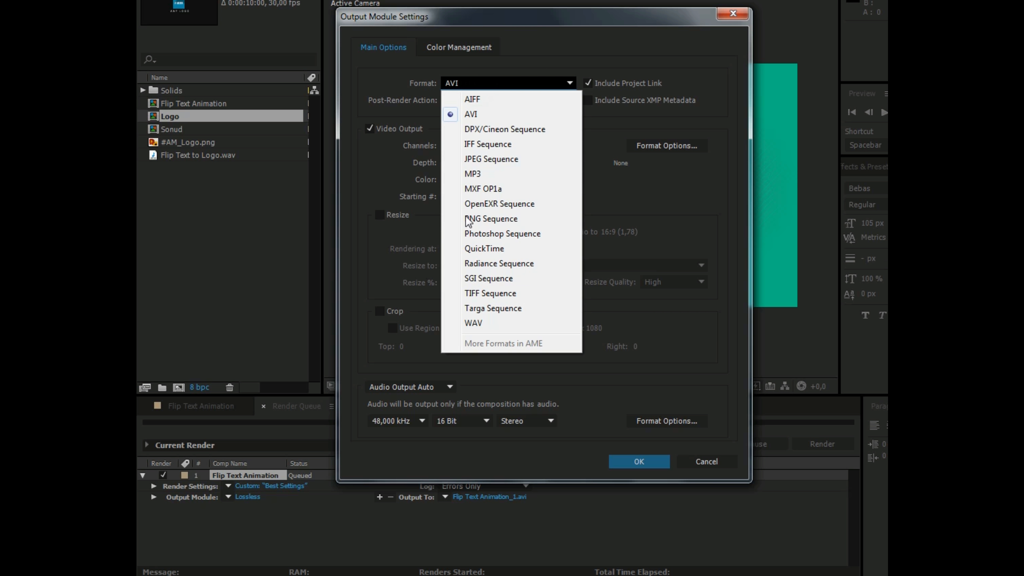
{"action": "mouse_move", "coordinate": [484, 249]}
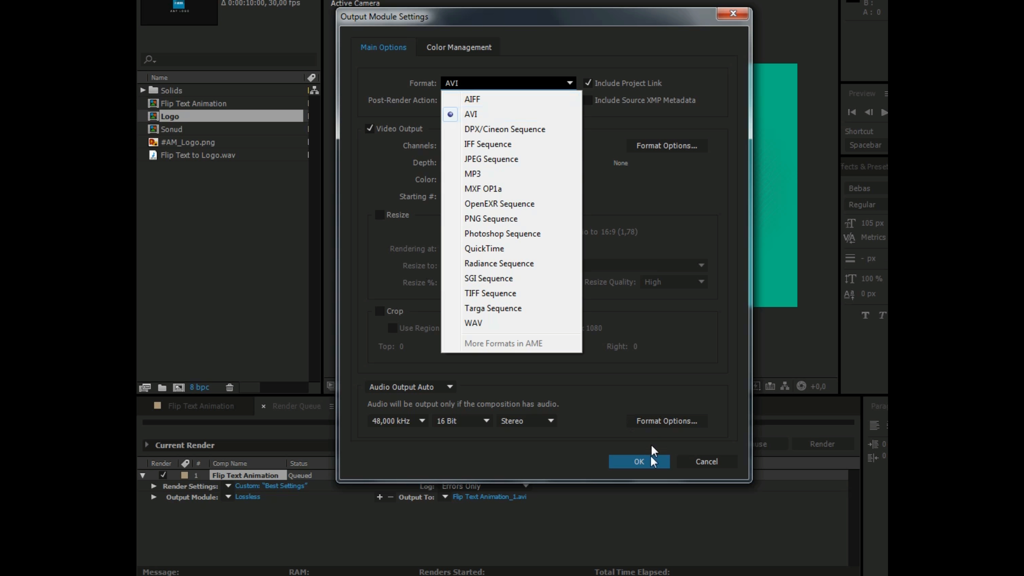
Step: Confirm AVI output and save the render target as Intro 1.avi
{"action": "left_click", "coordinate": [638, 461]}
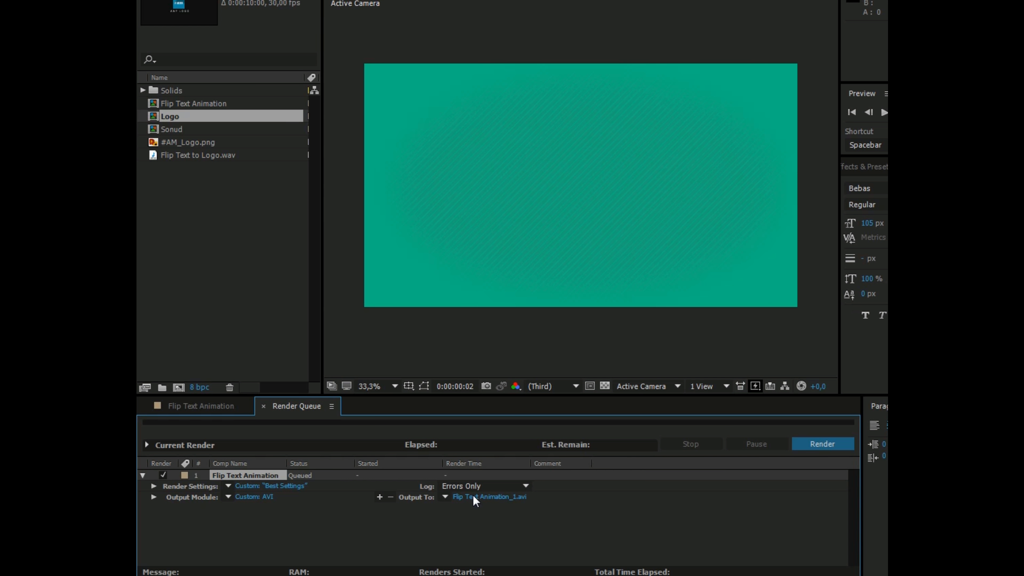
{"action": "mouse_move", "coordinate": [477, 501]}
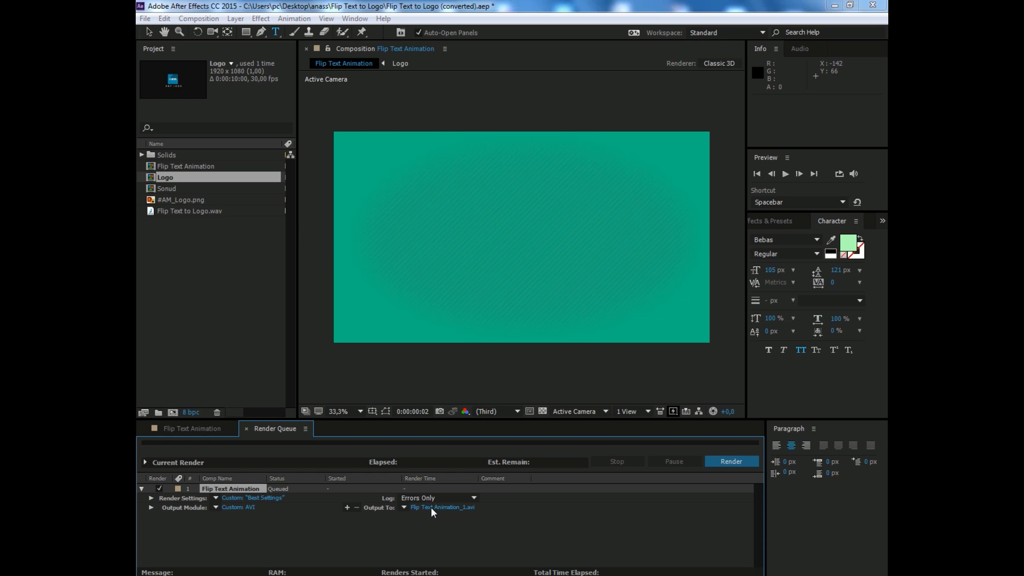
{"action": "left_click", "coordinate": [442, 506]}
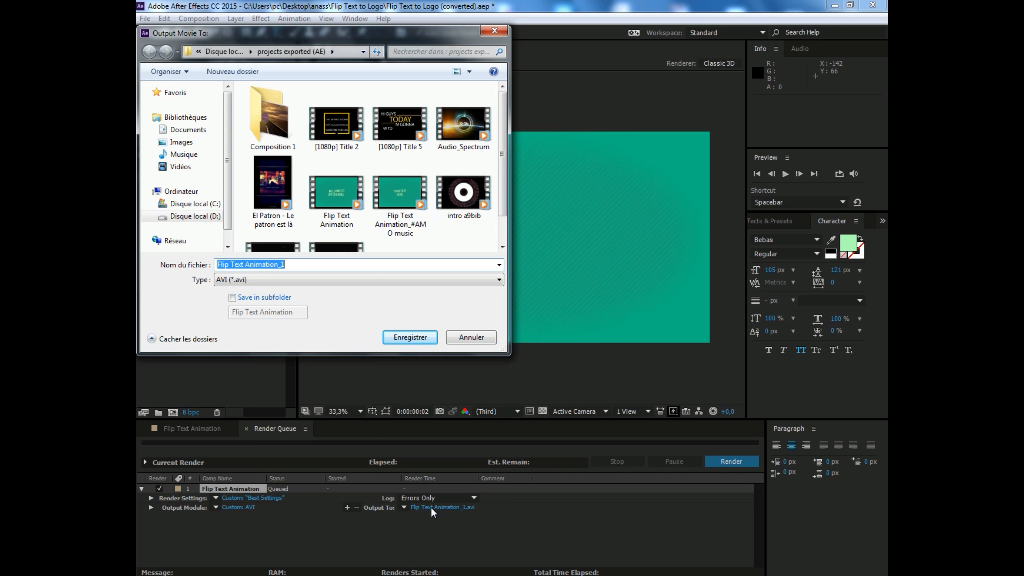
{"action": "type", "text": "Intr"}
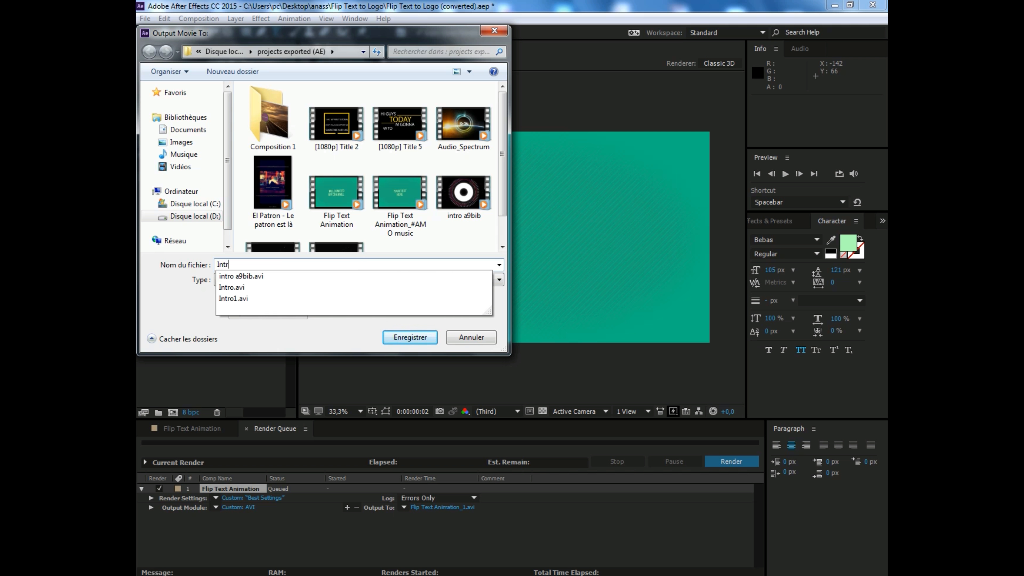
{"action": "left_click", "coordinate": [410, 337]}
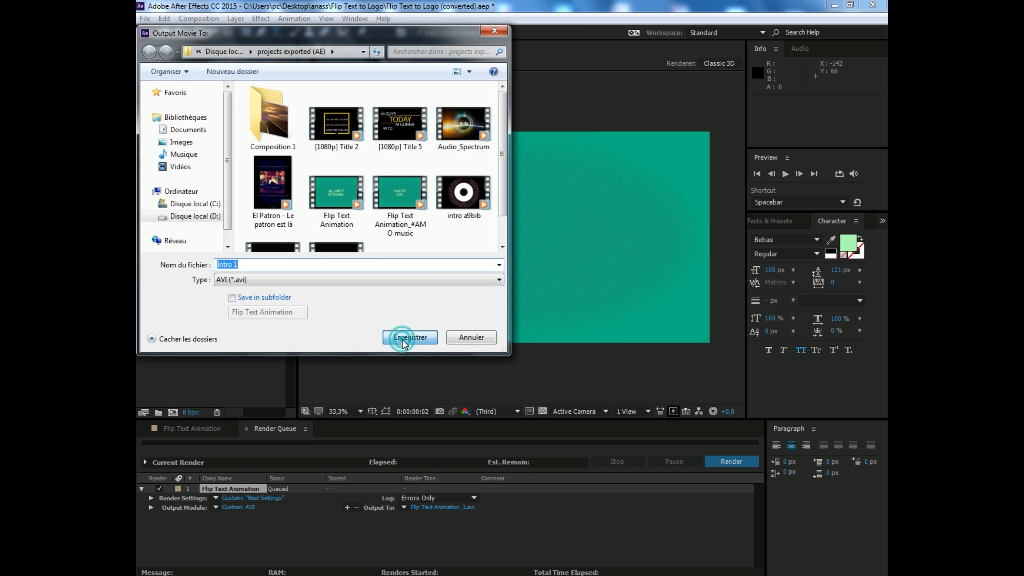
{"action": "left_click", "coordinate": [410, 337]}
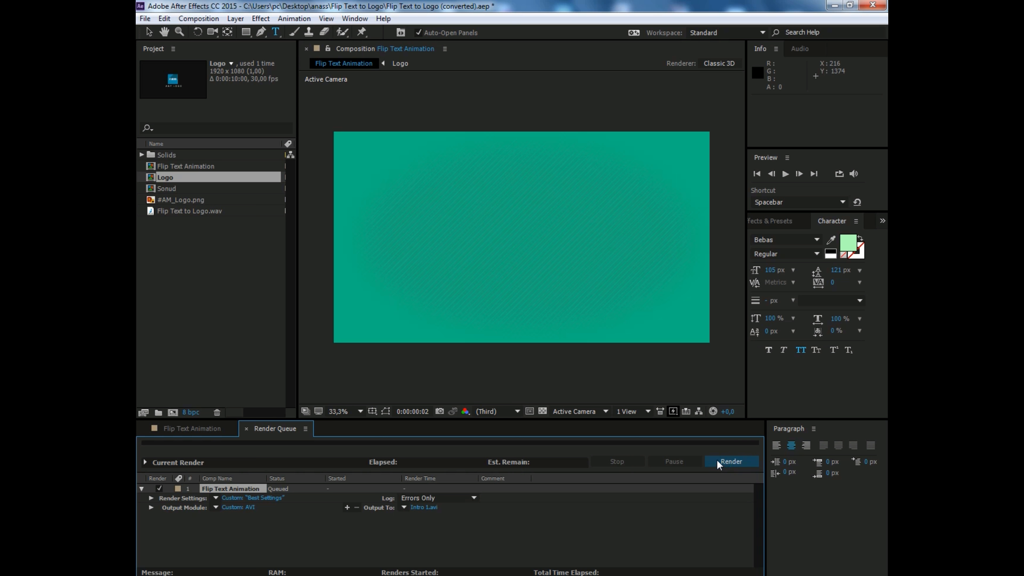